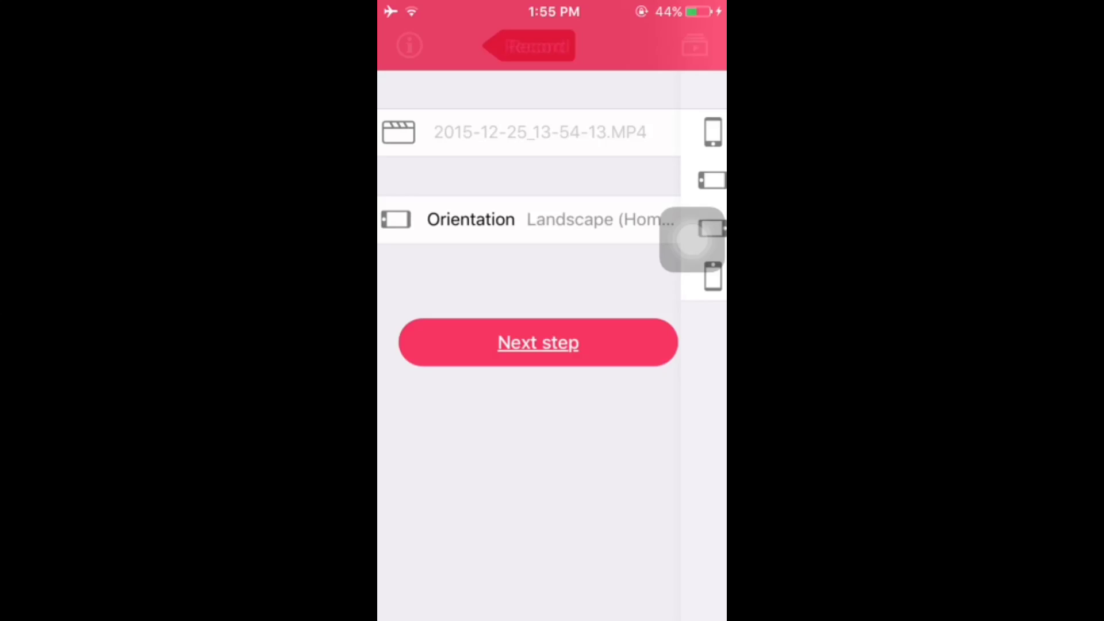
Step: Advance from the MP4 file and landscape setup to the AirPlay connection step
click(538, 342)
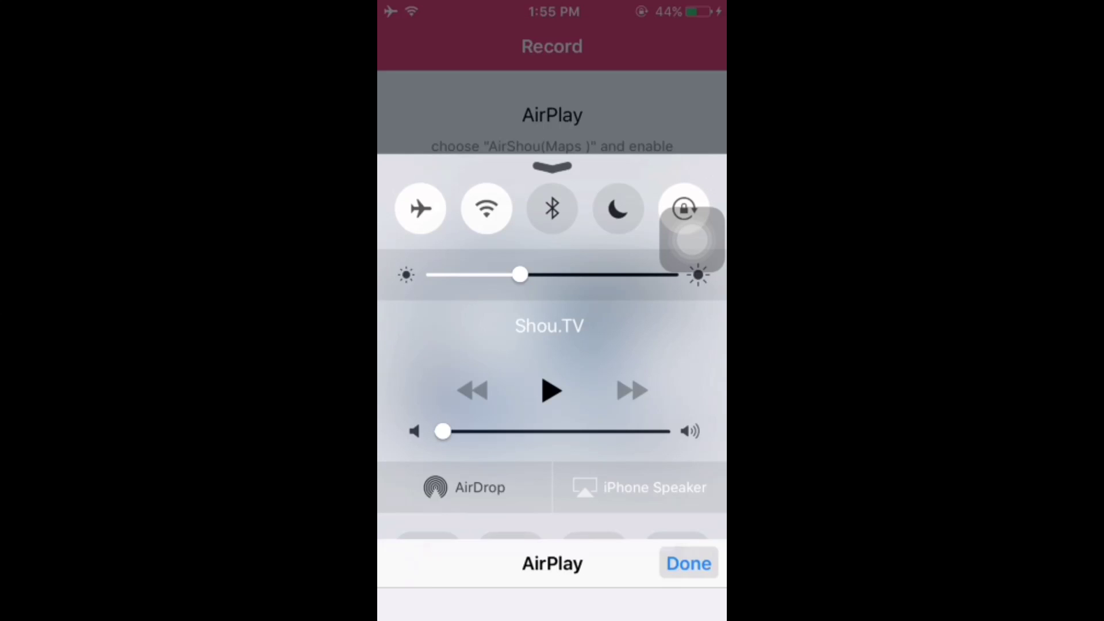
Step: Mirror to AirShou via AirPlay, allow microphone access, record about 14 seconds, then stop
click(688, 562)
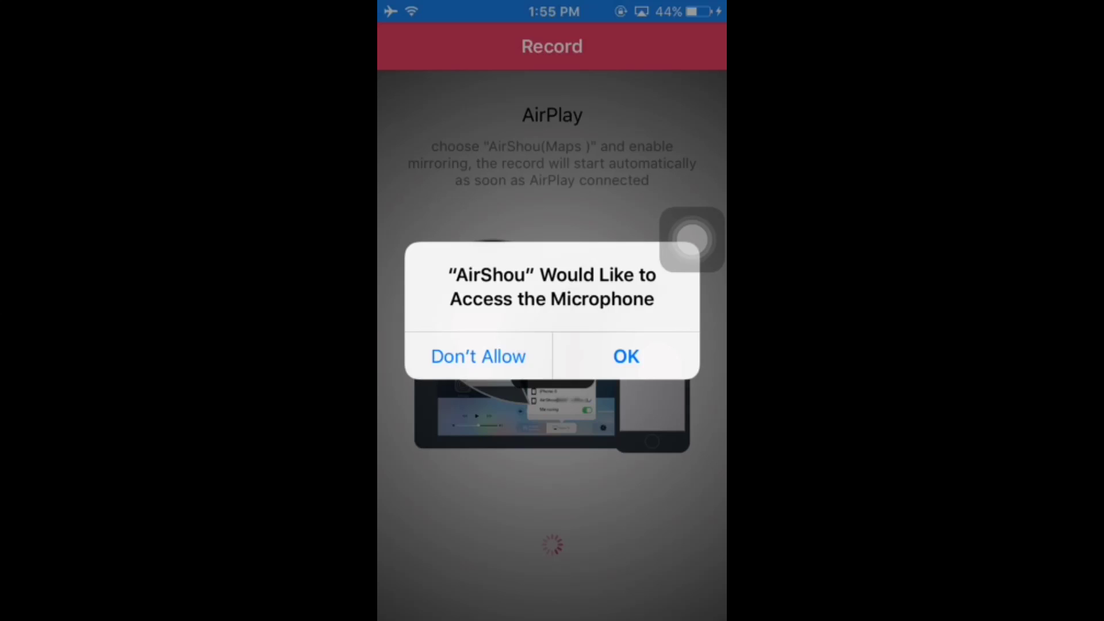
click(625, 356)
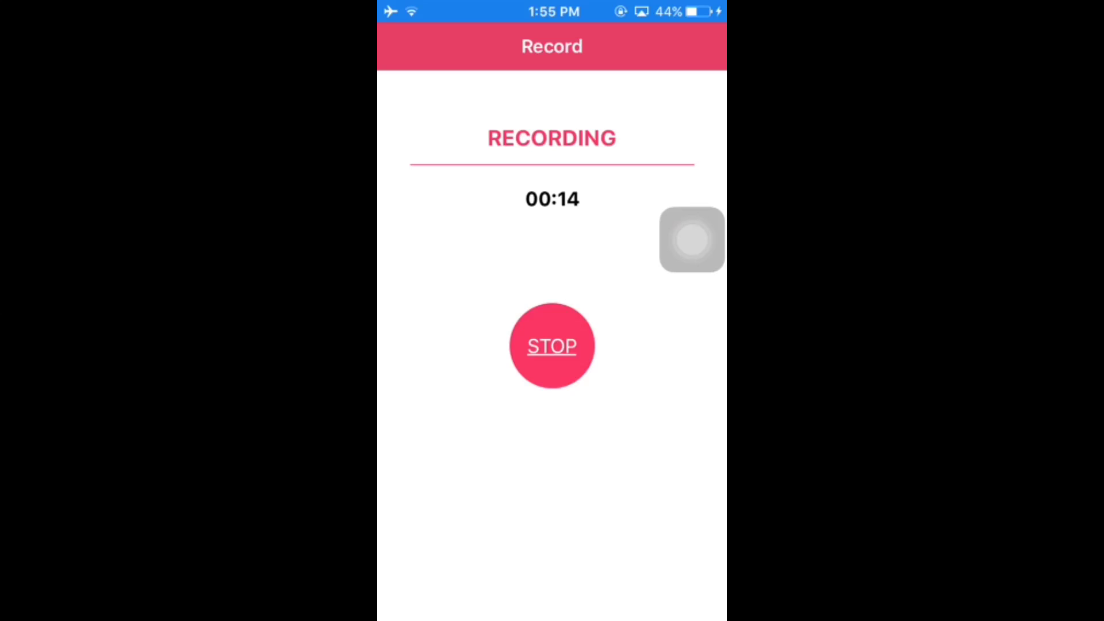
click(551, 346)
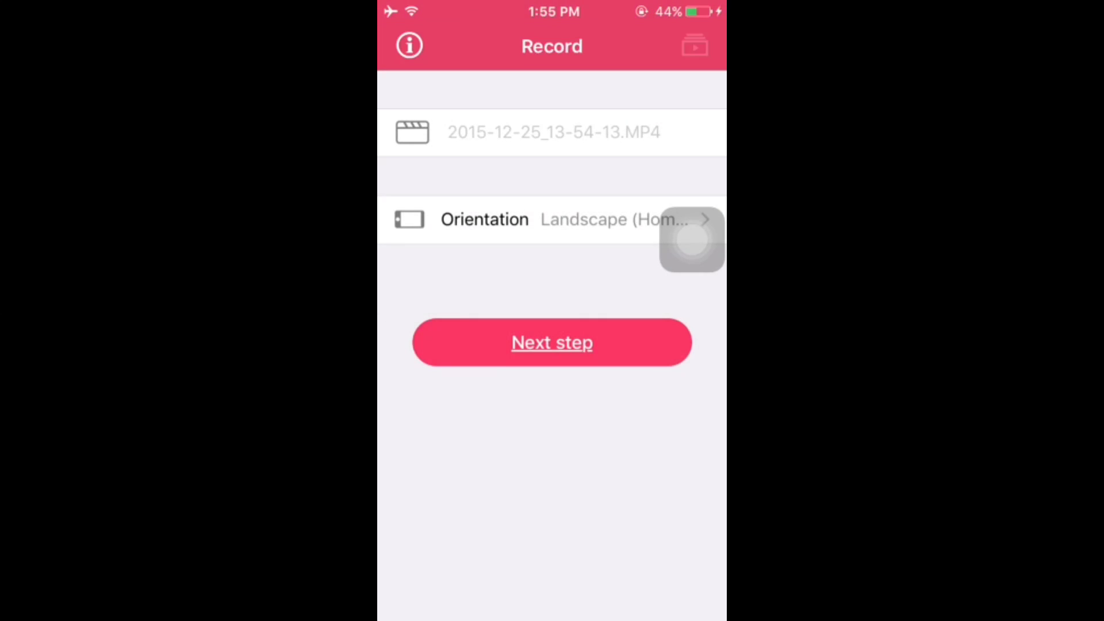